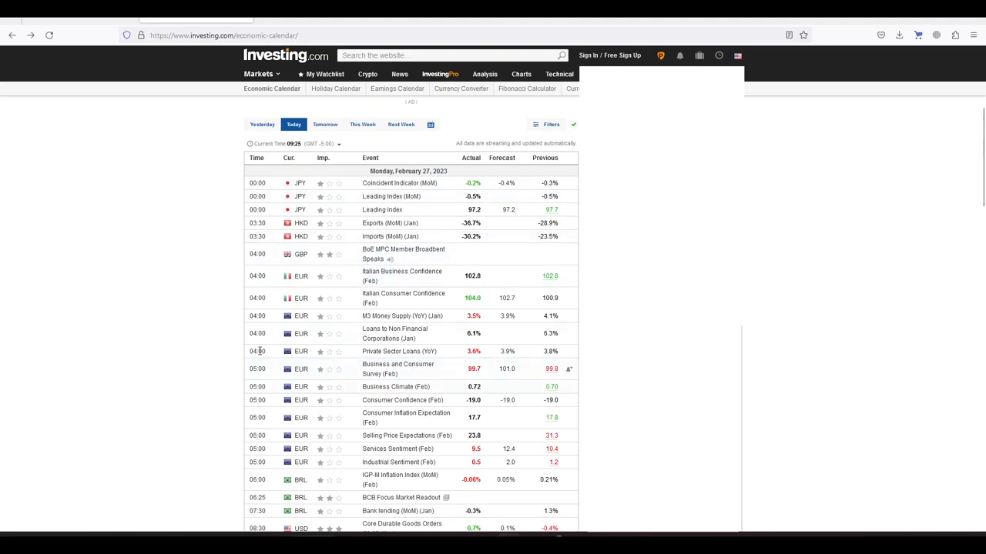
mouse_move(213, 299)
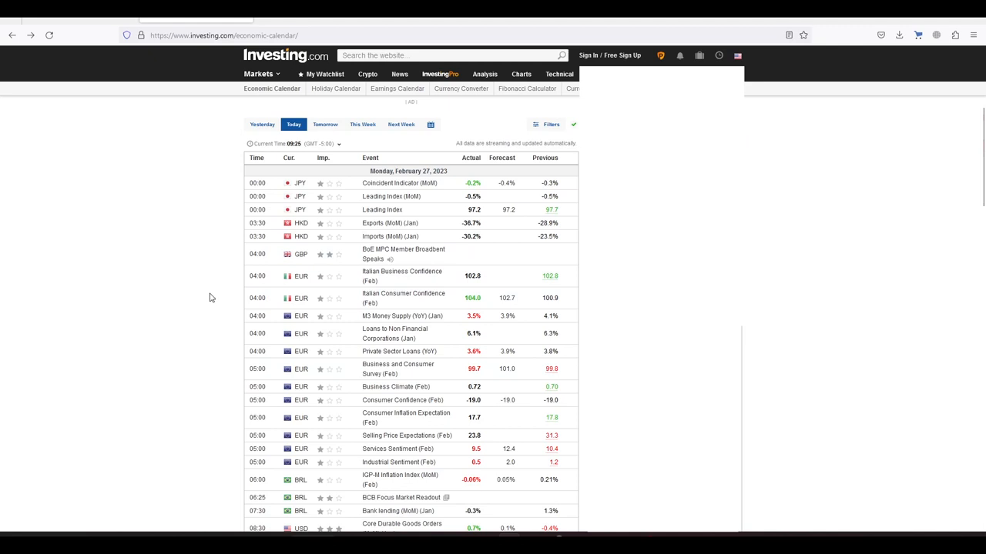
mouse_move(216, 296)
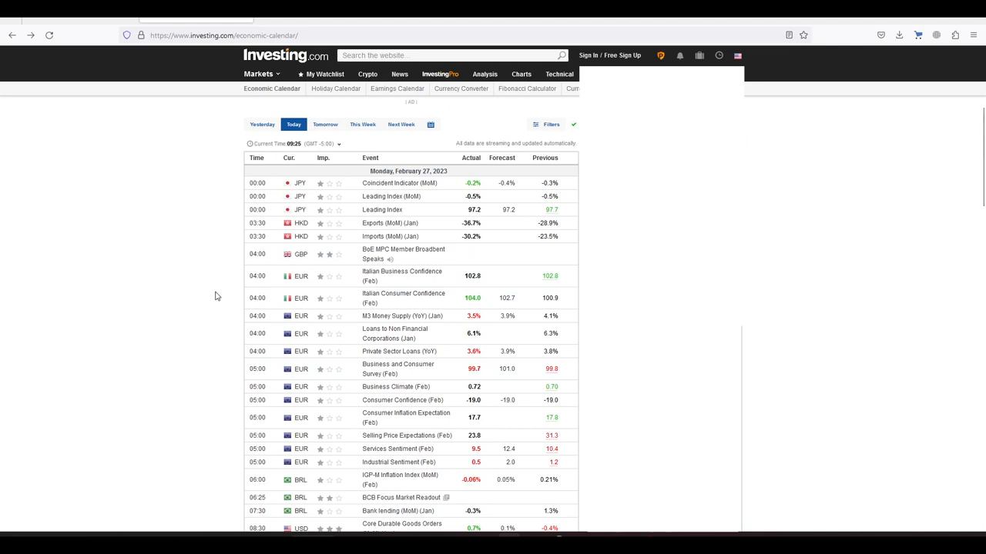
mouse_move(208, 301)
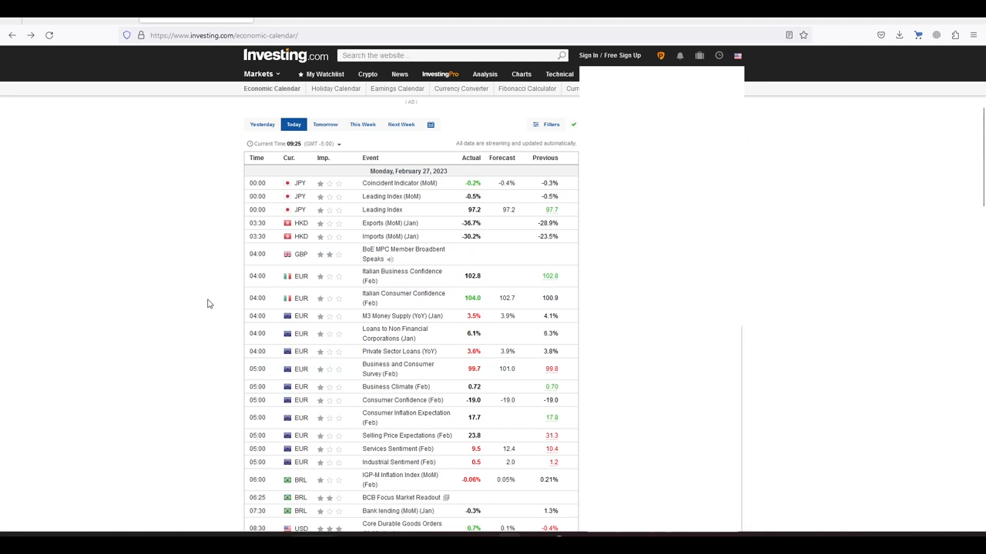
mouse_move(169, 333)
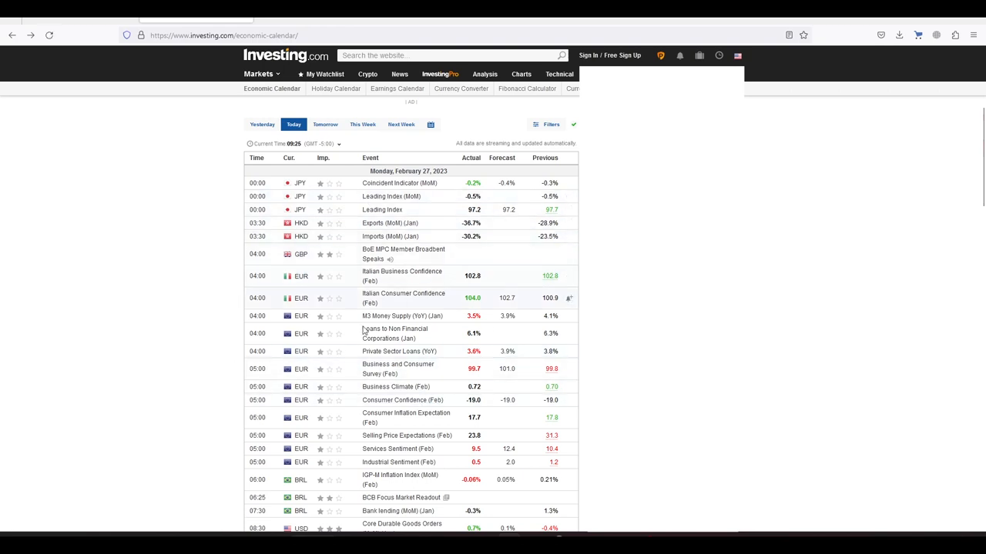
mouse_move(154, 321)
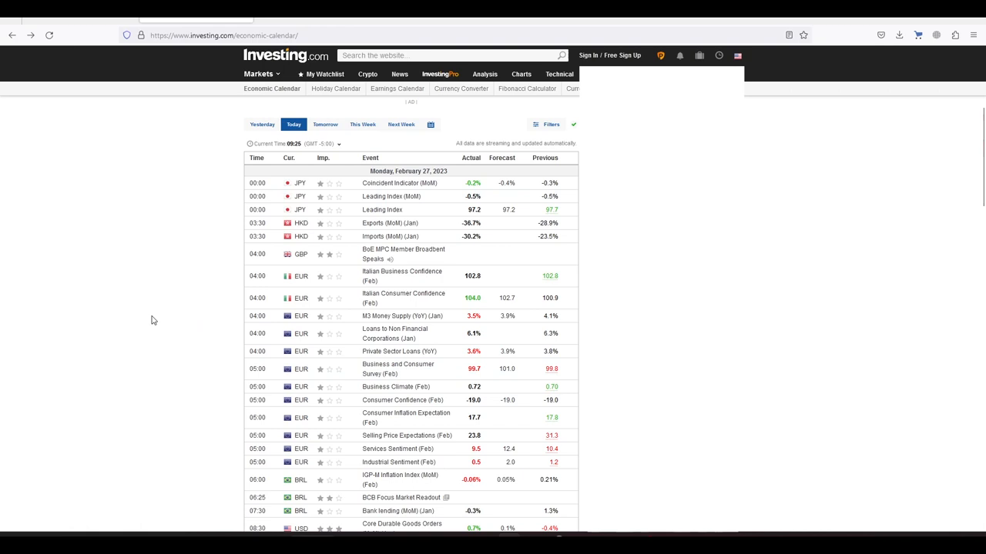
Scroll through Trading Economics' February 27 2023 events with actual, previous and consensus columns.
scroll(down, 3)
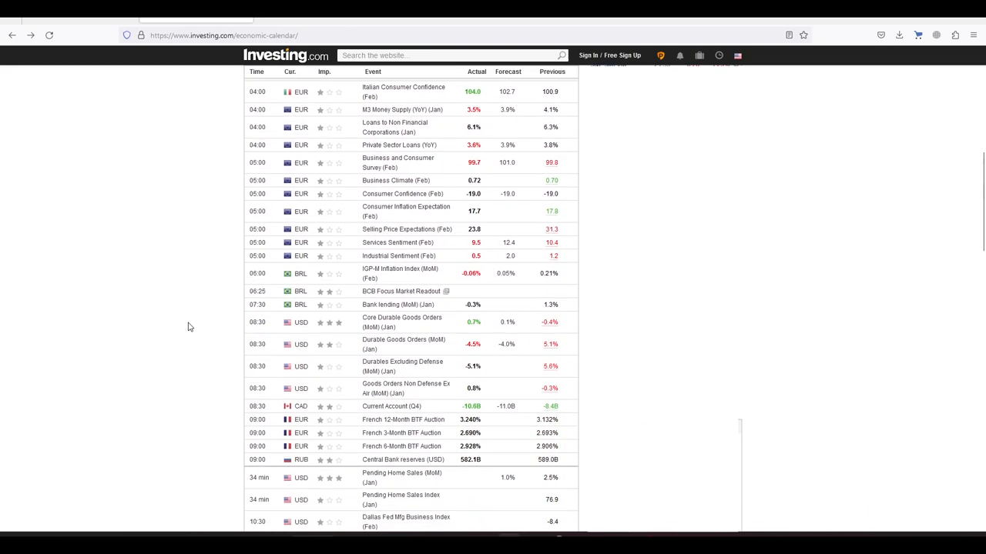
scroll(down, 3)
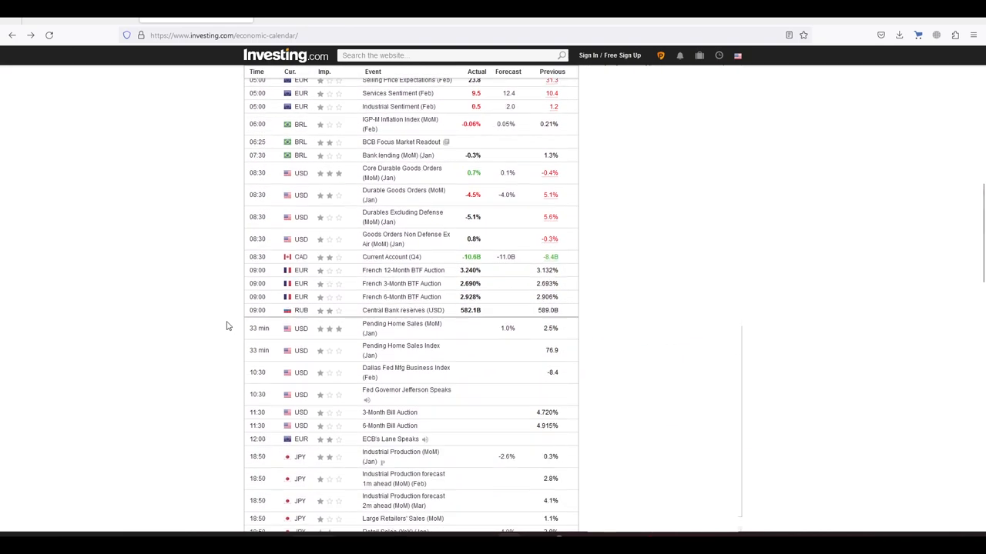
scroll(up, 3)
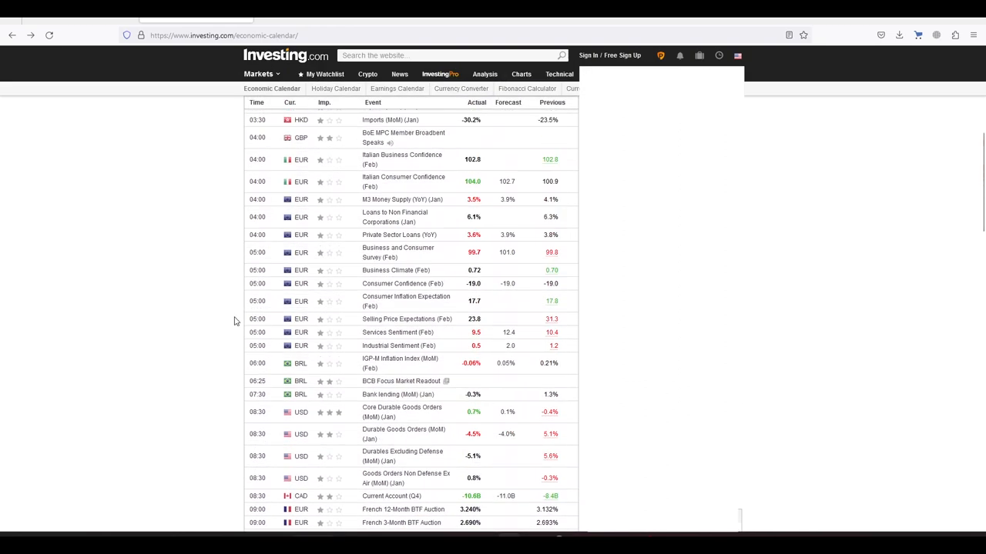
scroll(up, 3)
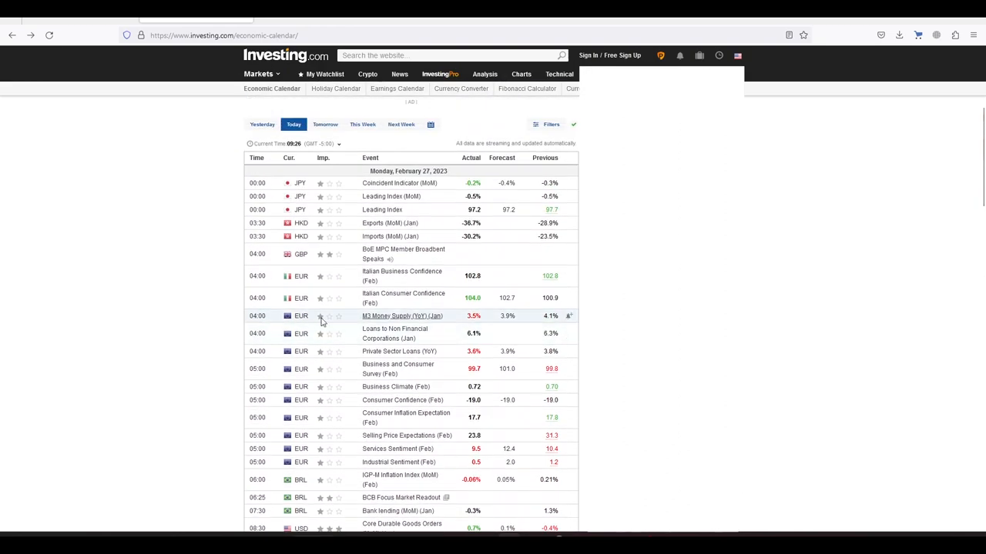
mouse_move(370, 330)
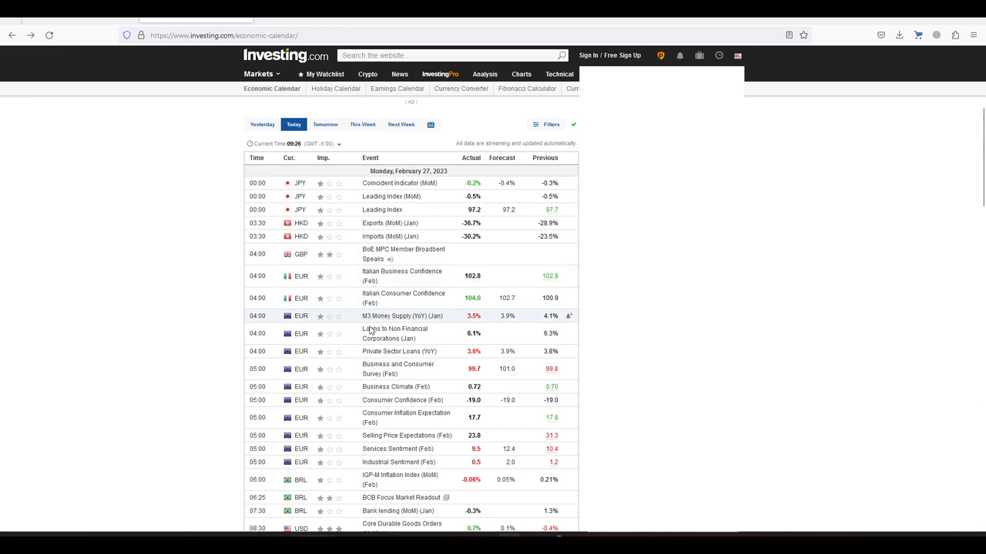
mouse_move(377, 299)
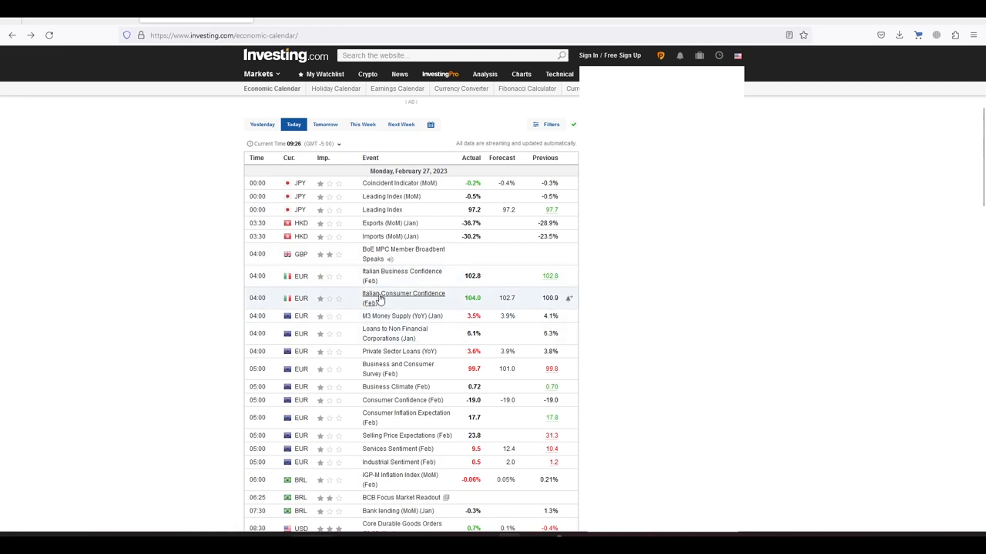
mouse_move(185, 366)
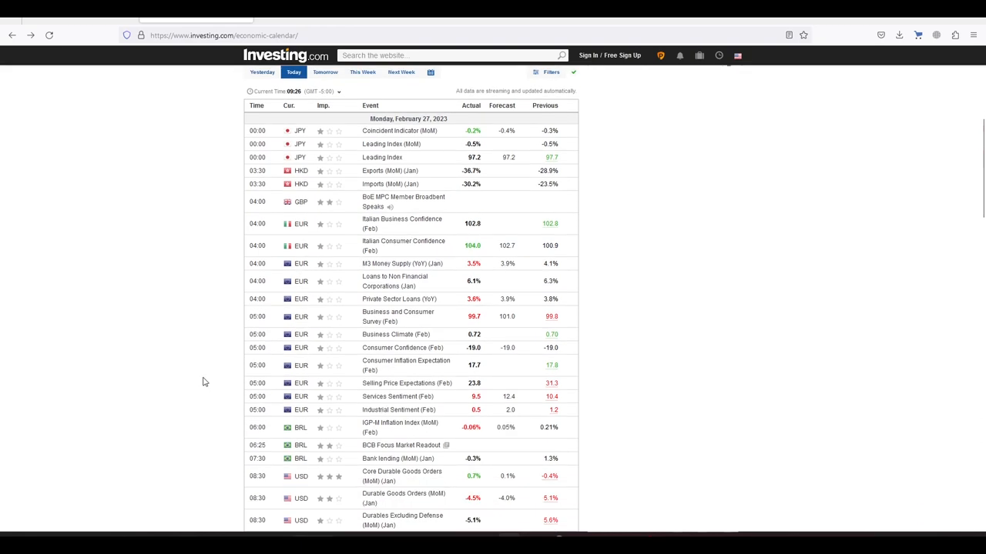
mouse_move(187, 310)
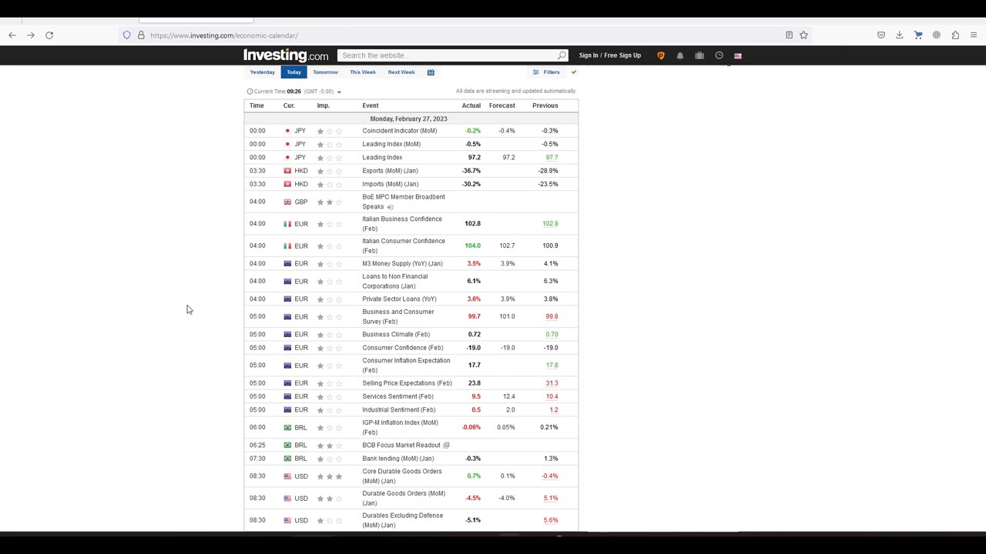
mouse_move(219, 253)
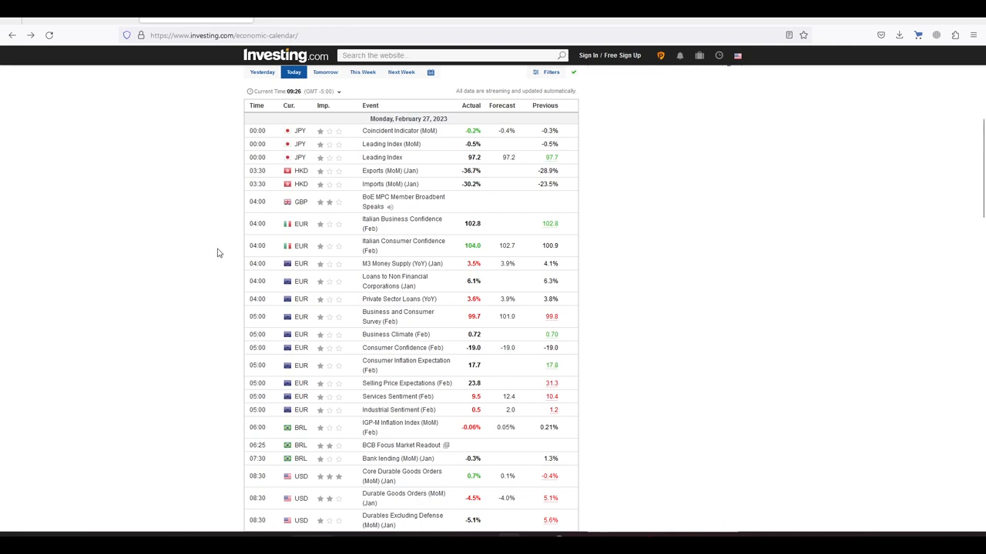
mouse_move(208, 246)
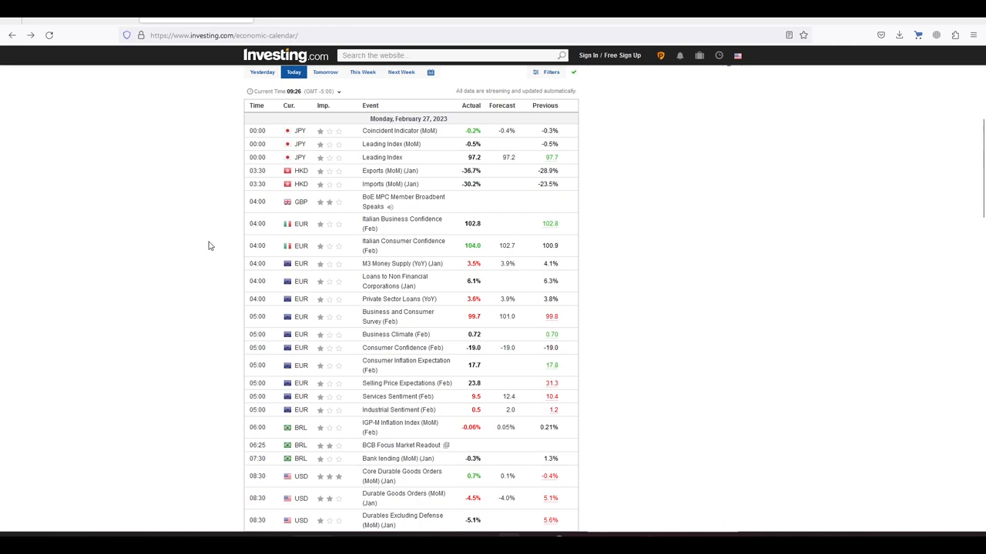
mouse_move(252, 341)
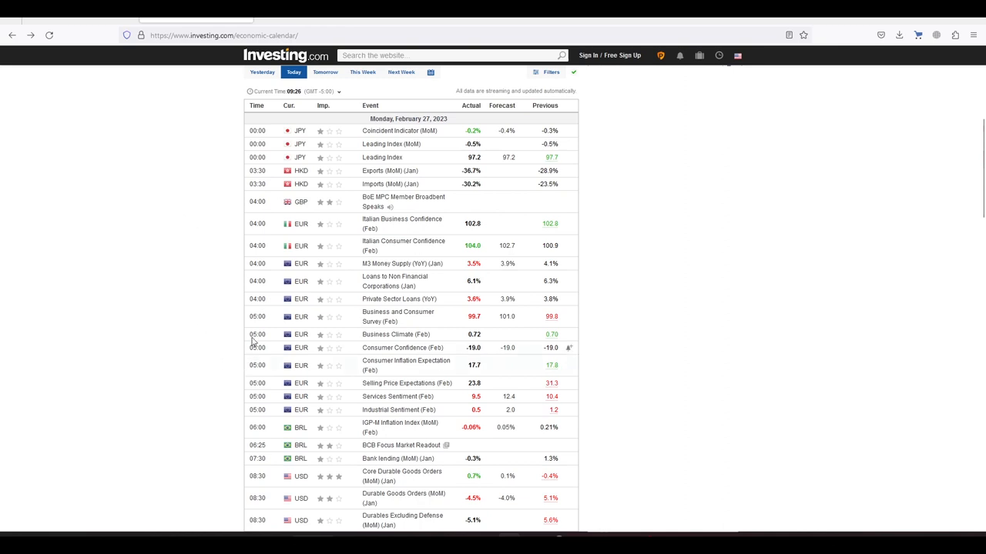
mouse_move(175, 265)
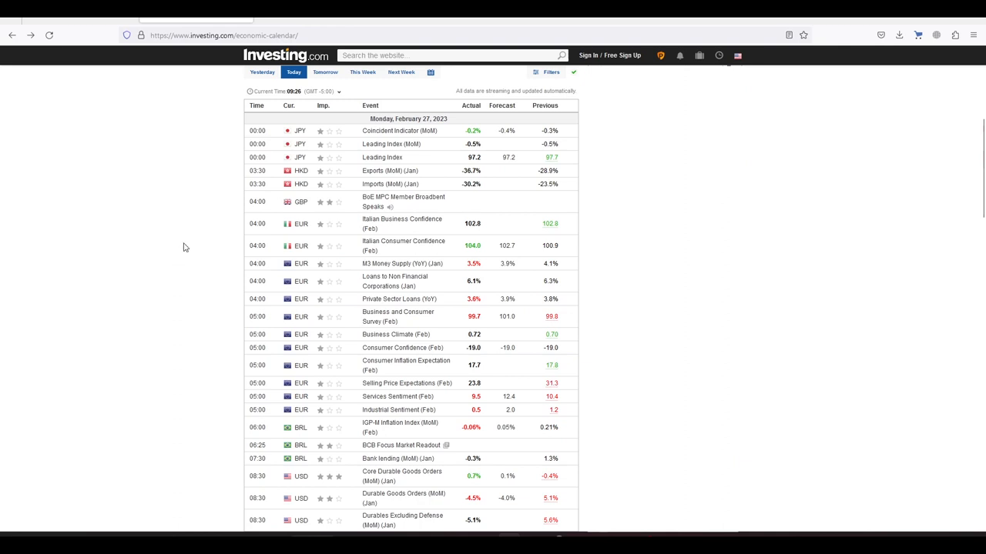
mouse_move(202, 334)
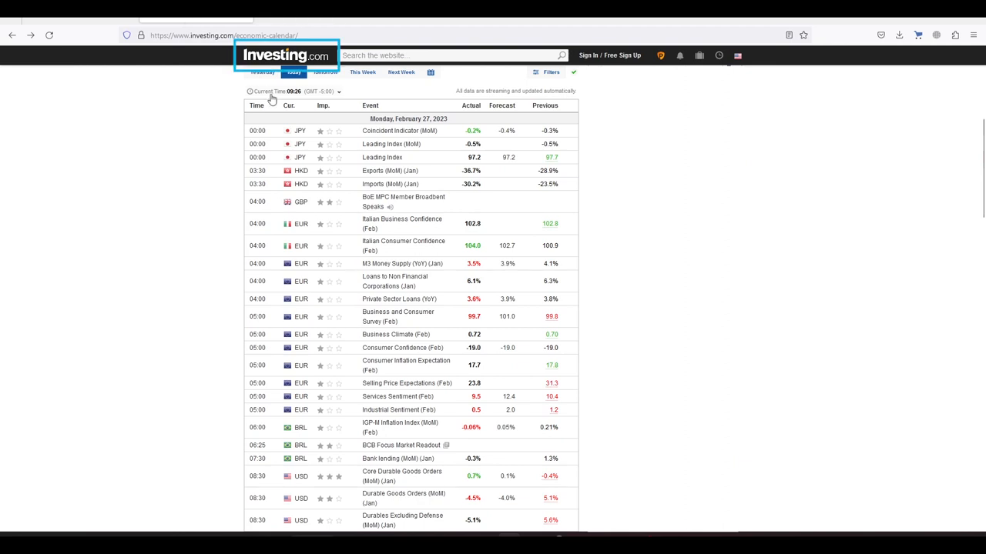
mouse_move(172, 150)
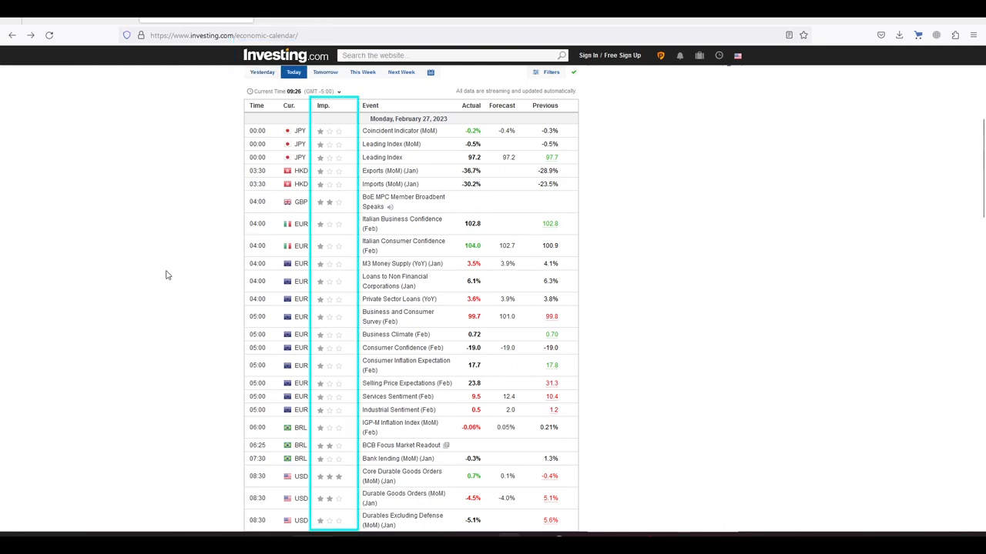
mouse_move(234, 280)
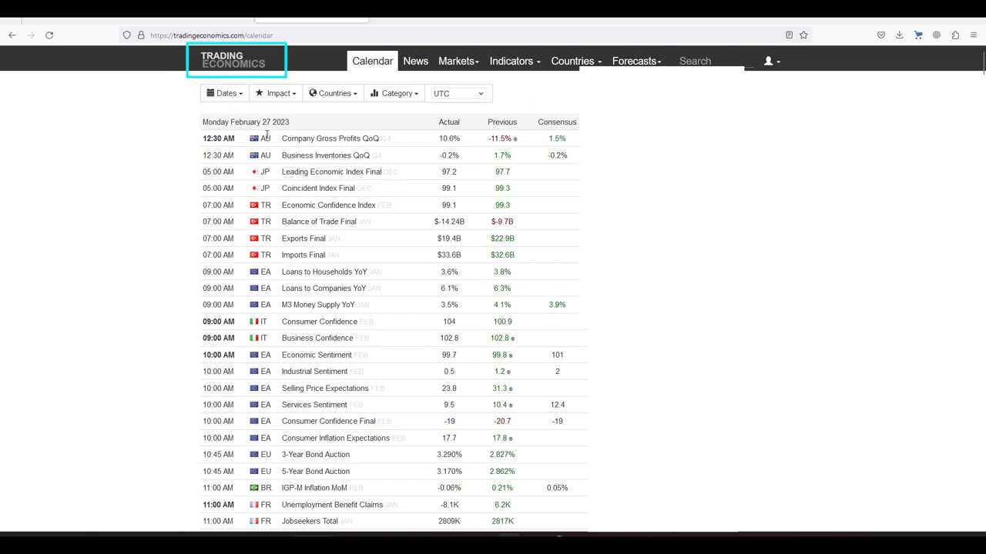
mouse_move(333, 181)
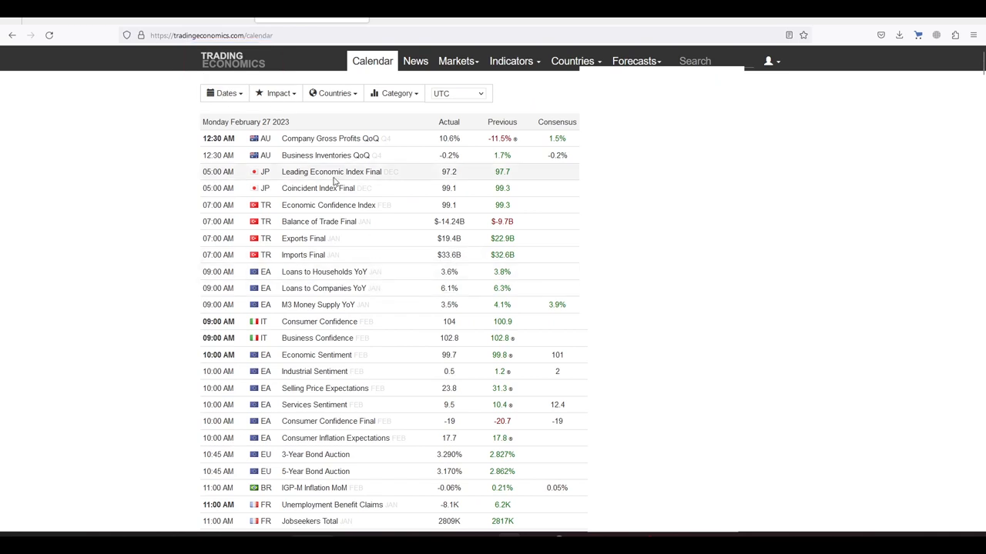
mouse_move(429, 351)
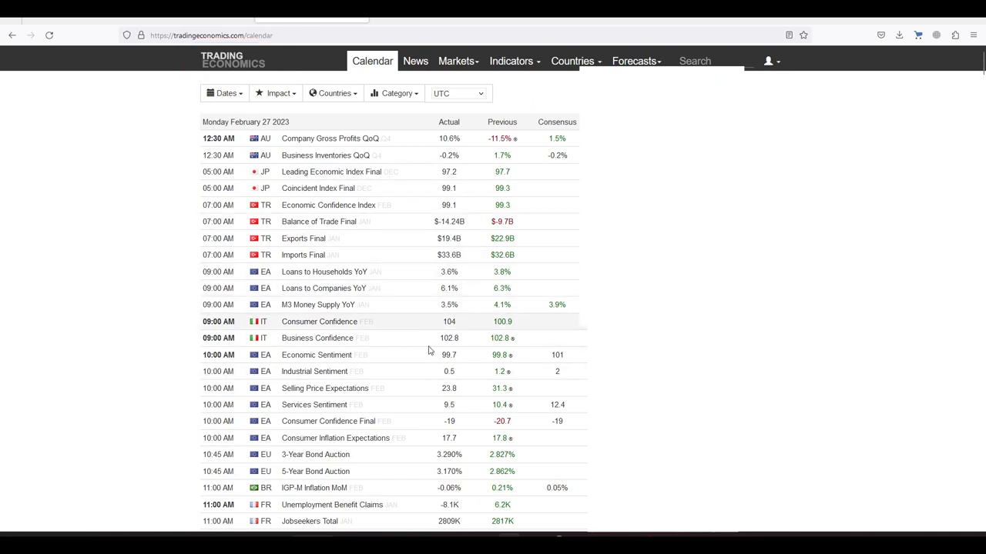
scroll(down, 3)
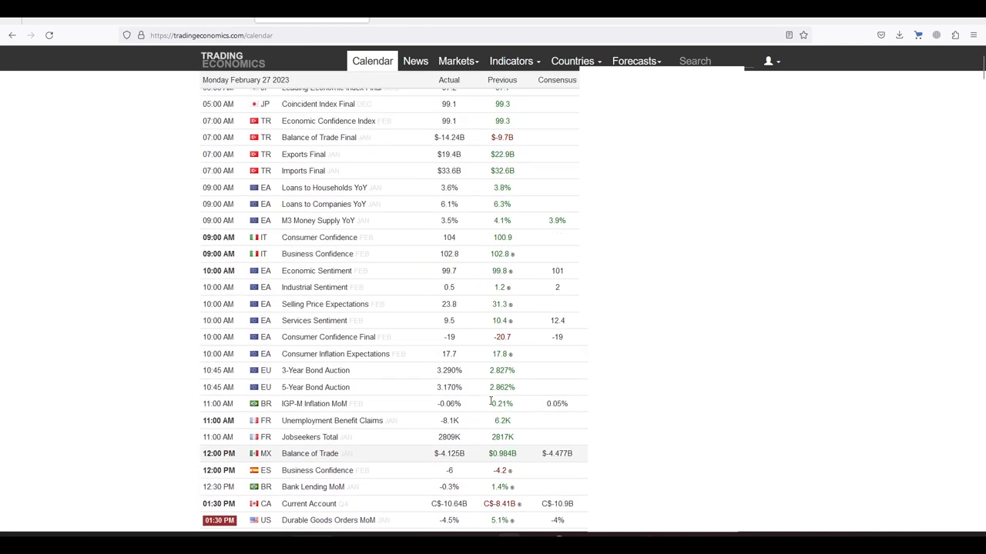
scroll(up, 3)
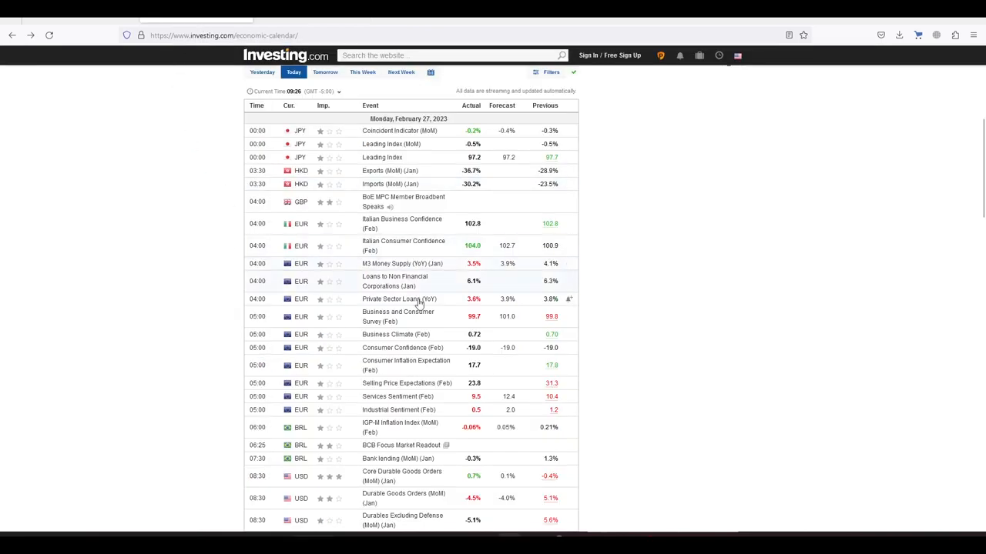
mouse_move(157, 163)
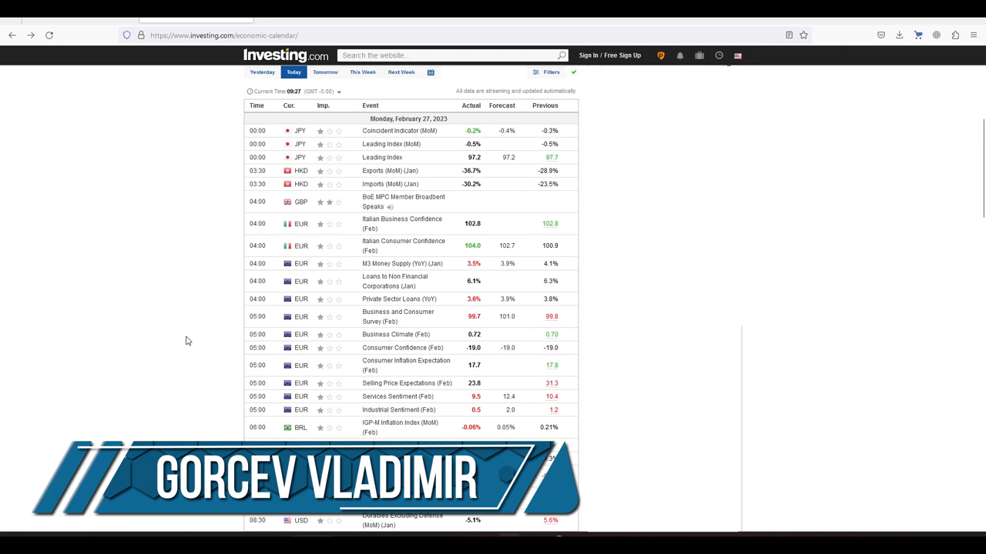
mouse_move(182, 376)
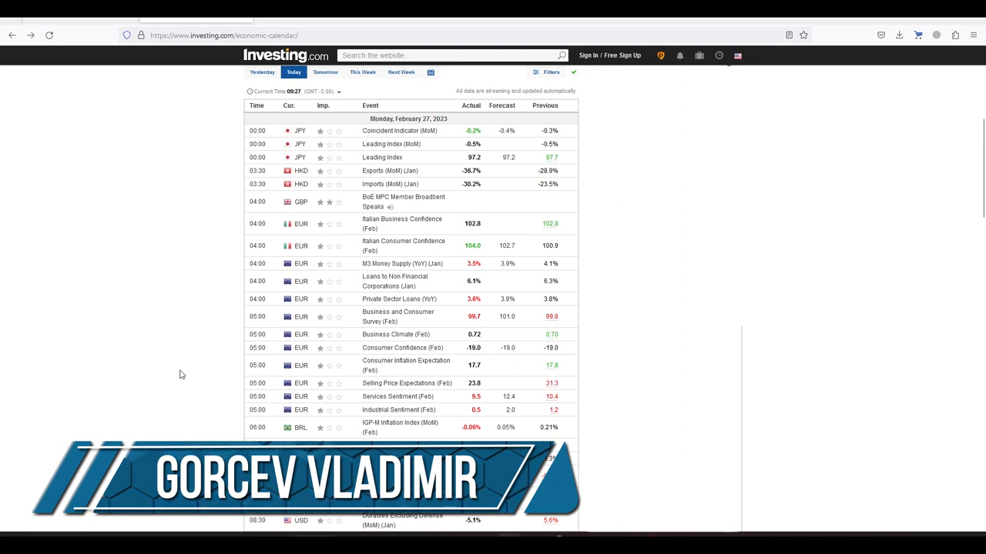
mouse_move(169, 336)
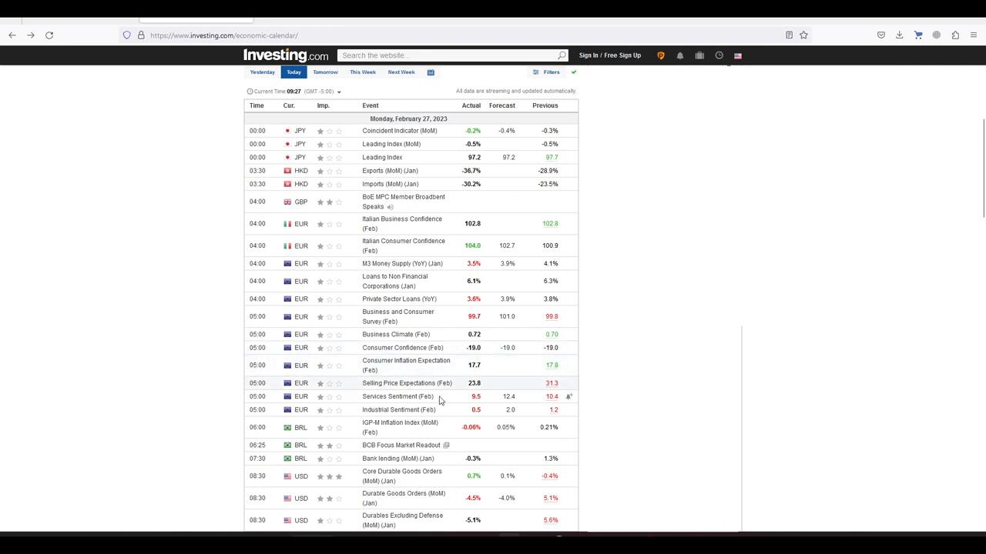
scroll(down, 3)
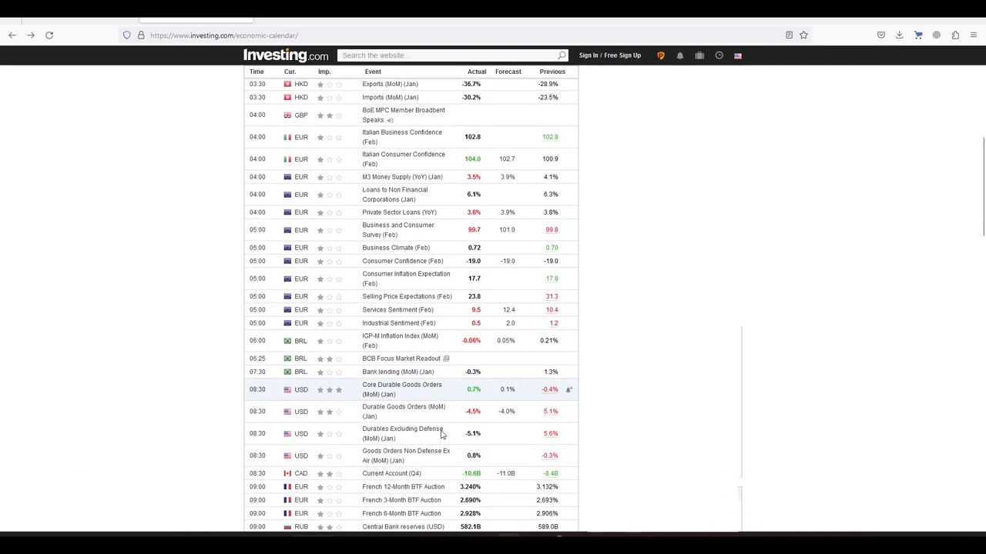
scroll(up, 3)
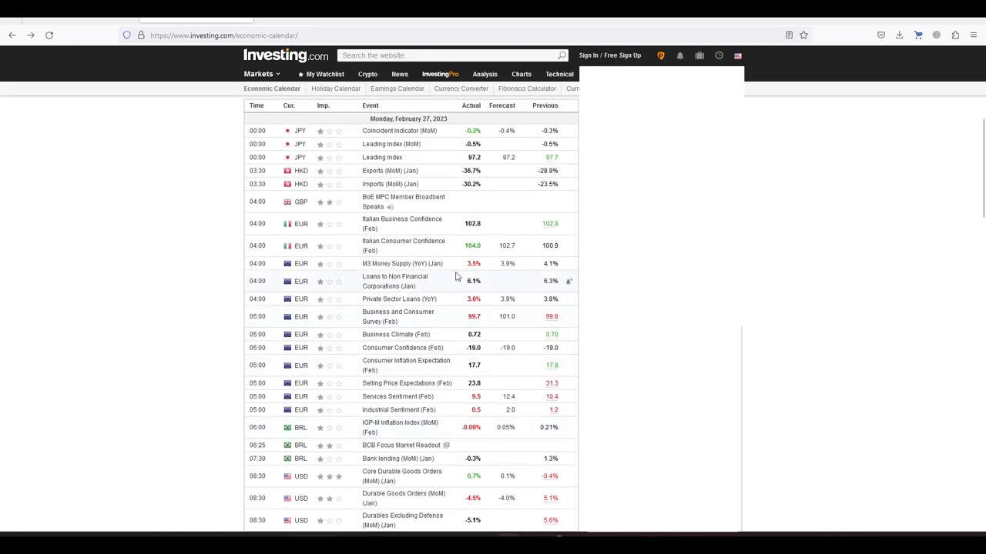
mouse_move(163, 249)
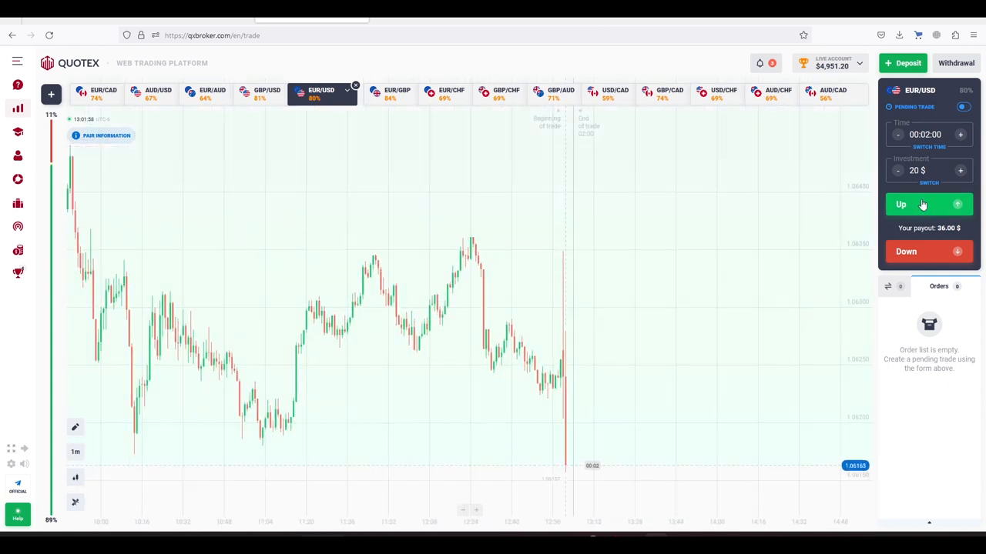
Bring up the Quotex EUR/USD trading chart.
click(929, 203)
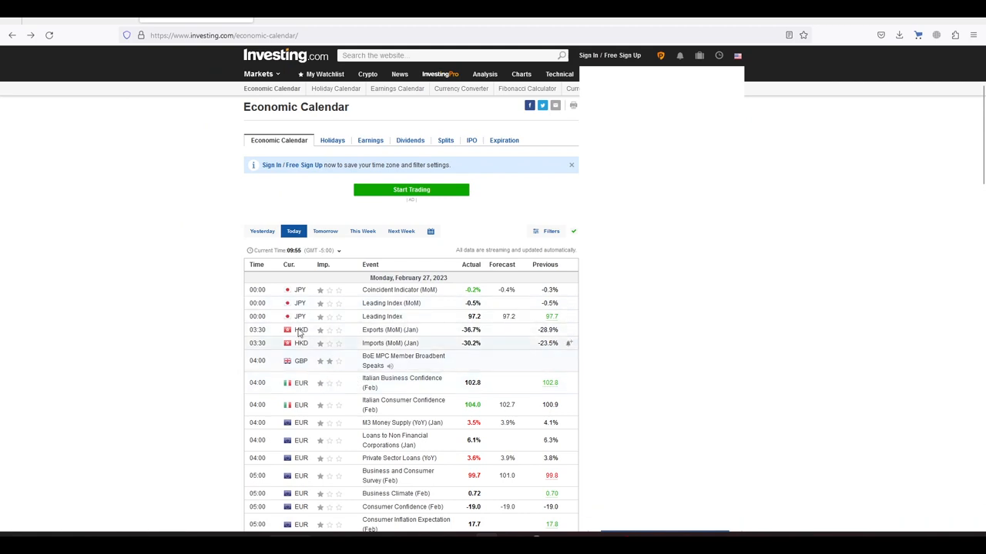
mouse_move(223, 289)
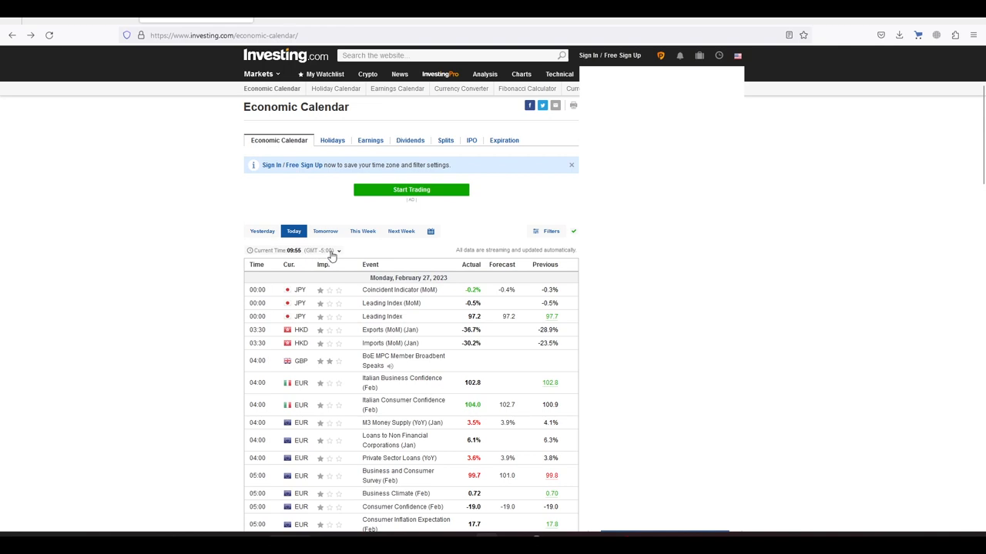
mouse_move(327, 256)
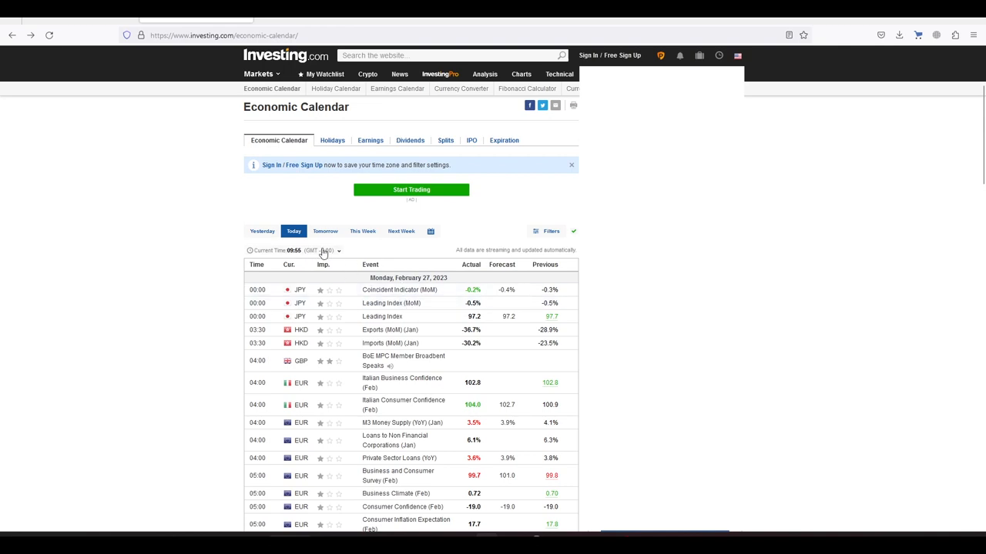
Briefly reveal the GMT time-zone list and the country/category filters, then hide them.
click(317, 249)
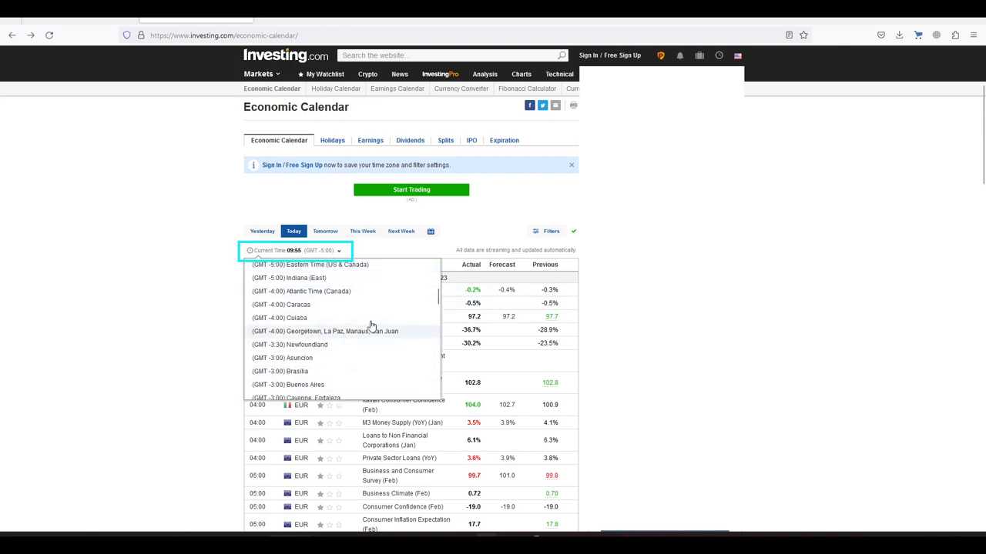
click(550, 231)
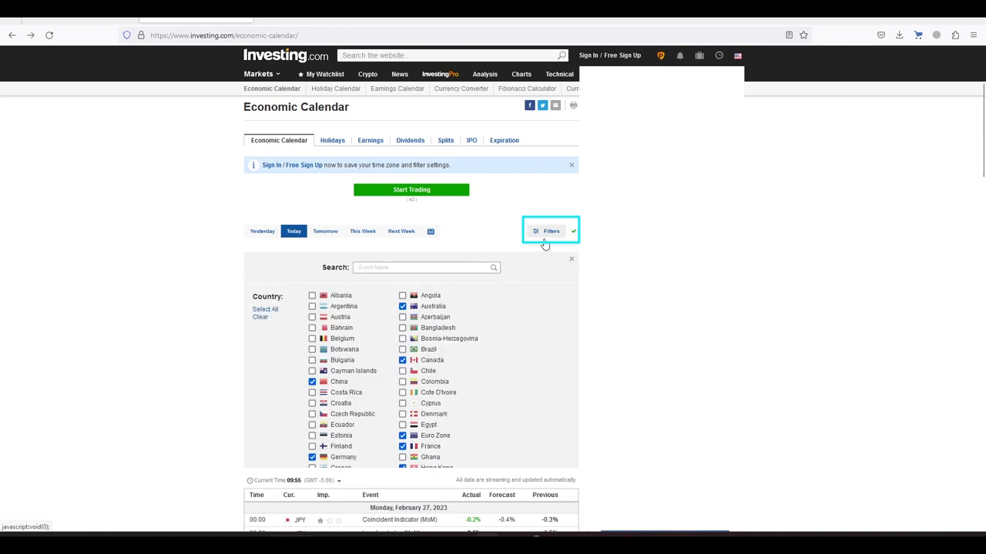
scroll(down, 3)
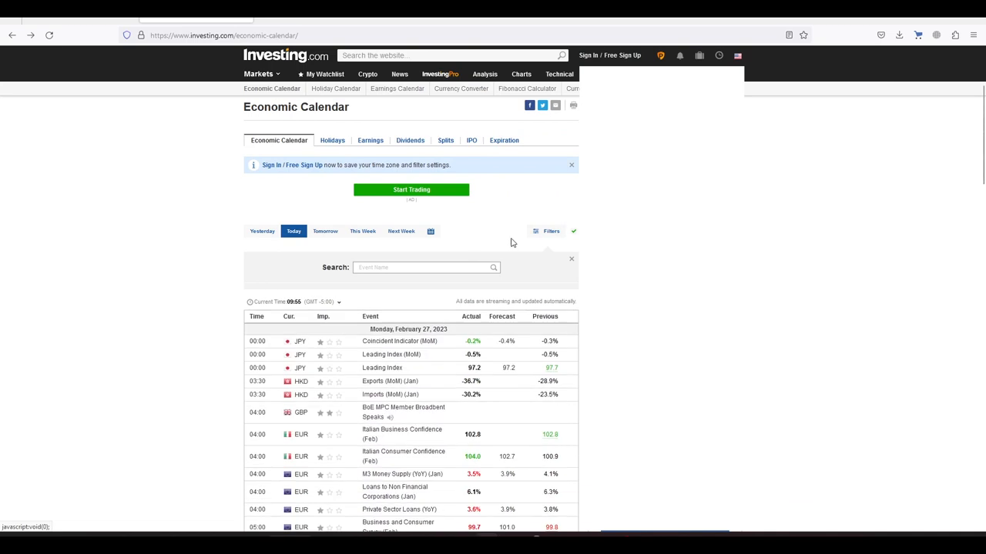
click(571, 259)
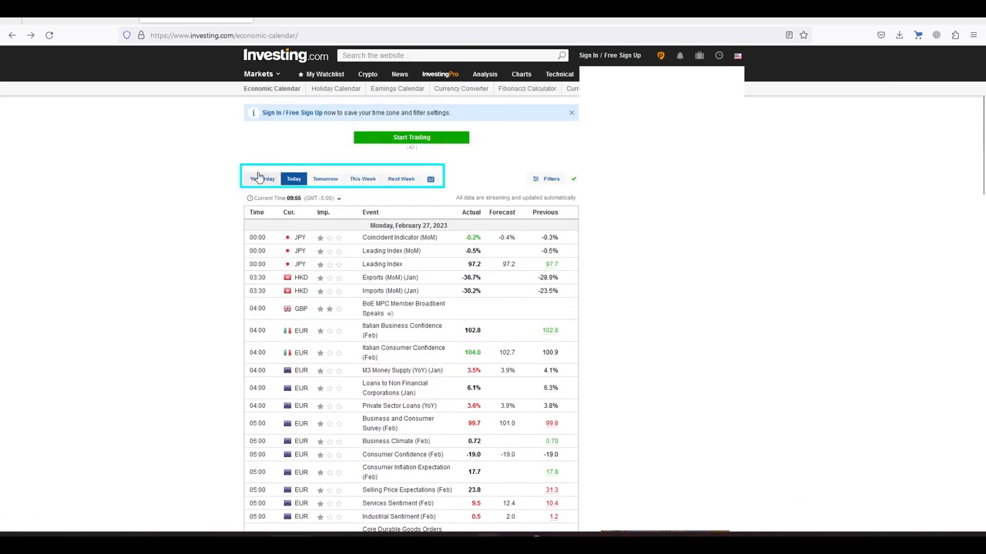
mouse_move(372, 215)
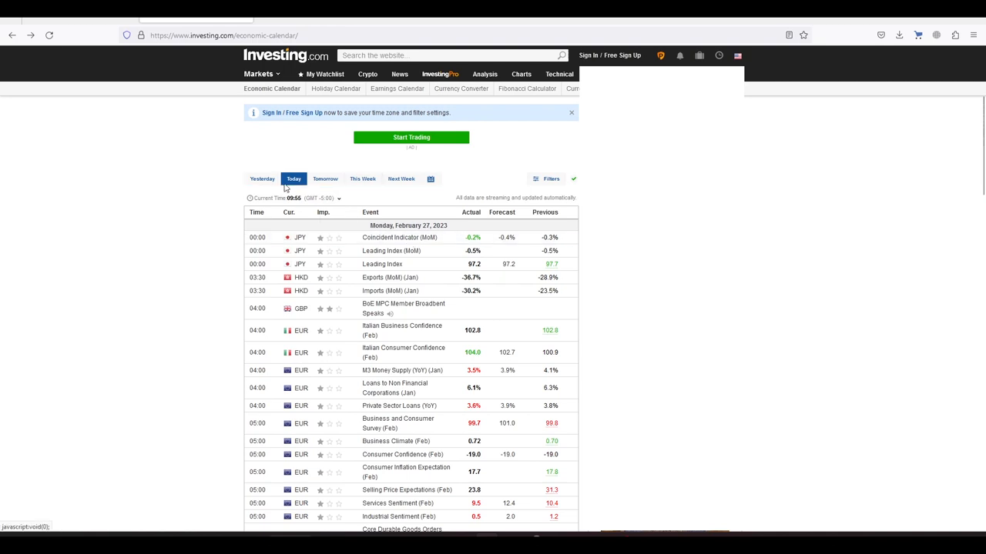
mouse_move(401, 179)
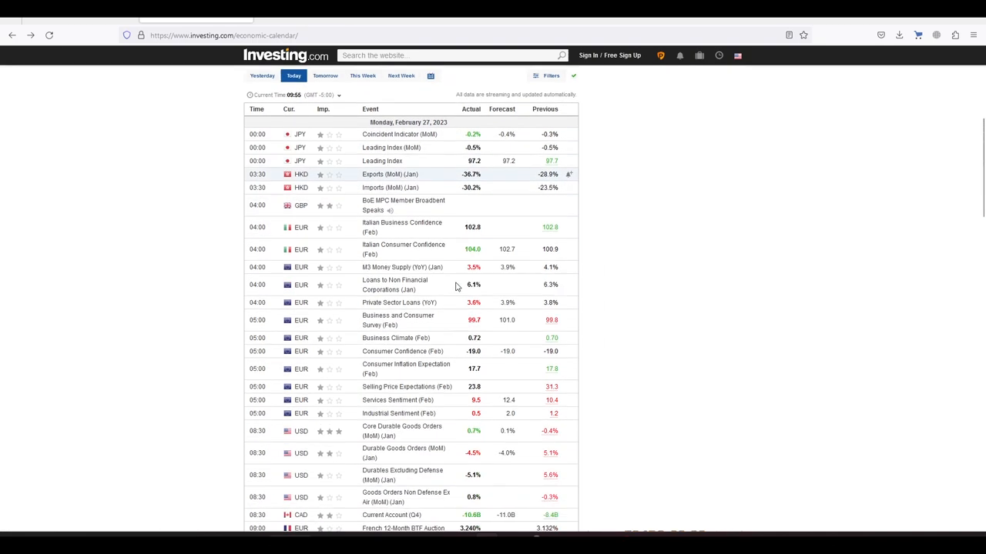
scroll(down, 3)
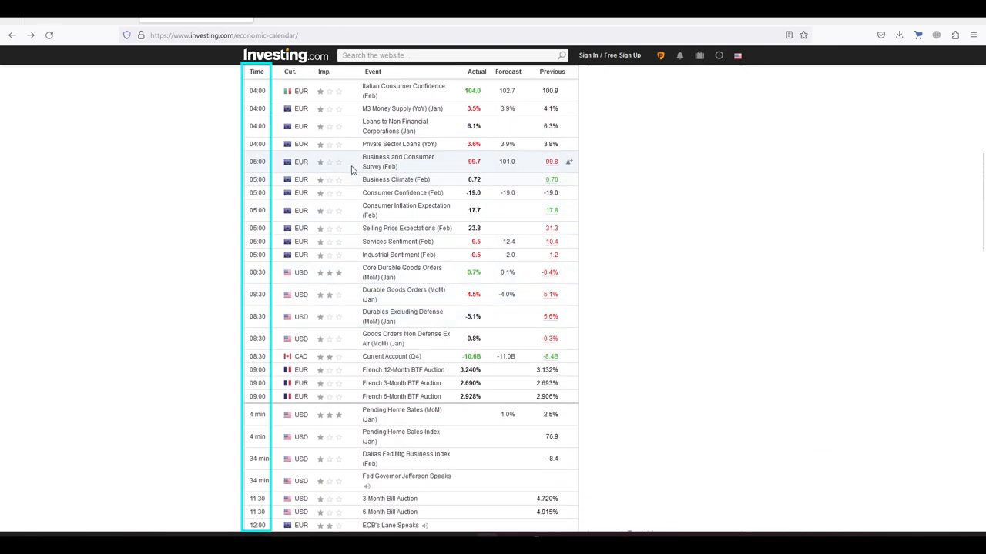
mouse_move(844, 188)
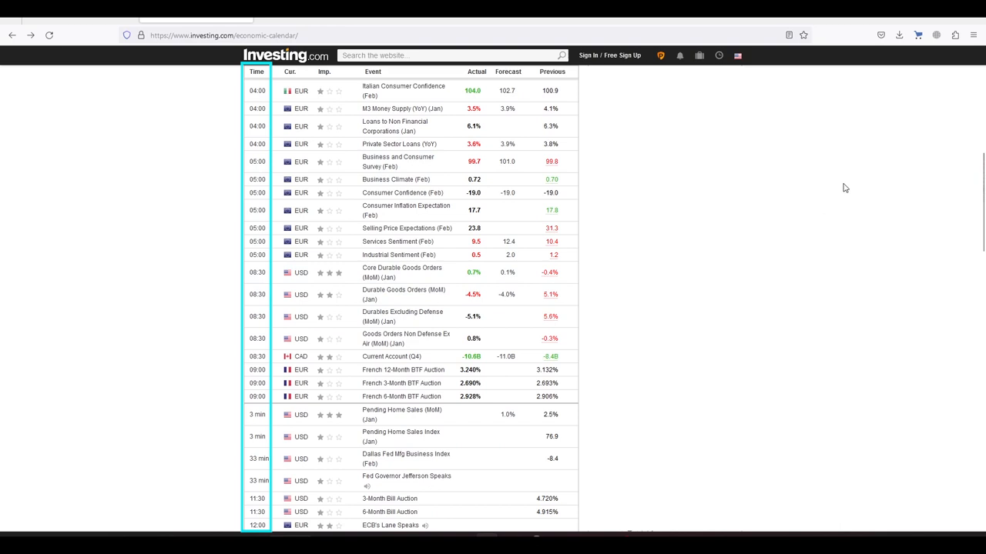
click(289, 70)
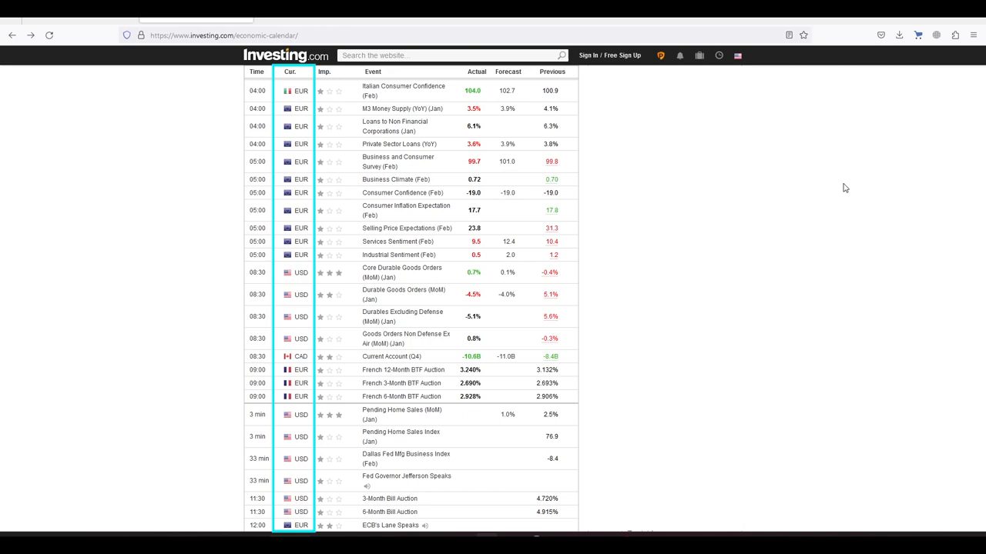
click(333, 72)
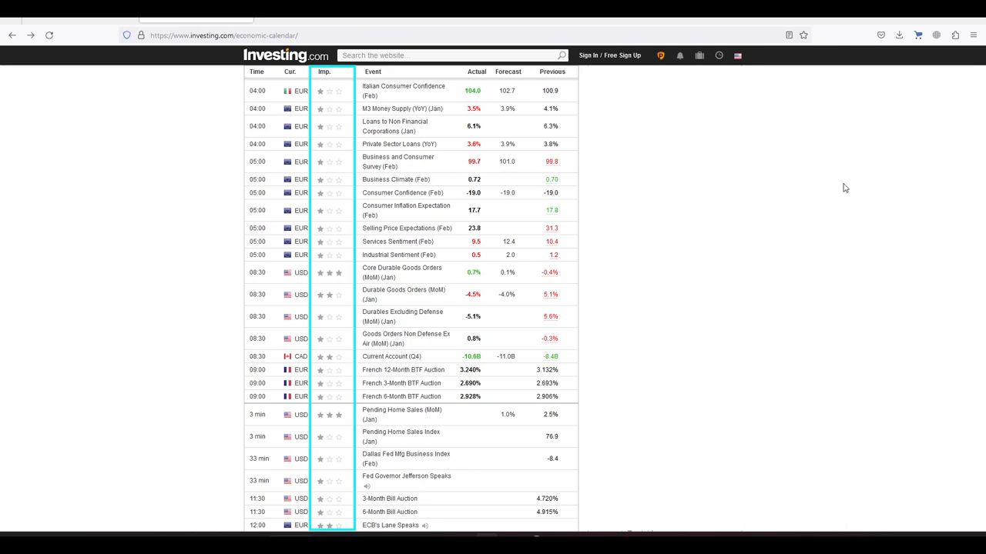
mouse_move(869, 210)
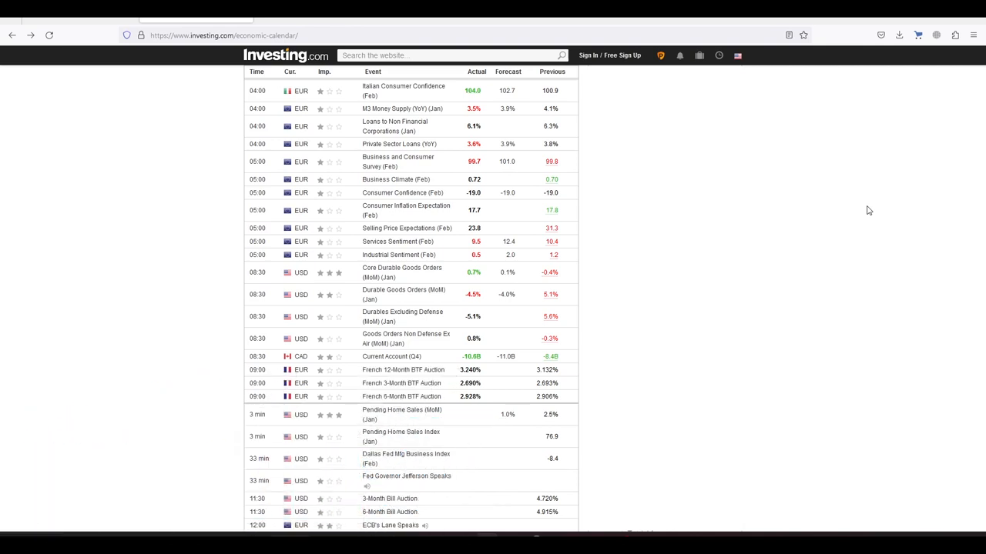
mouse_move(951, 222)
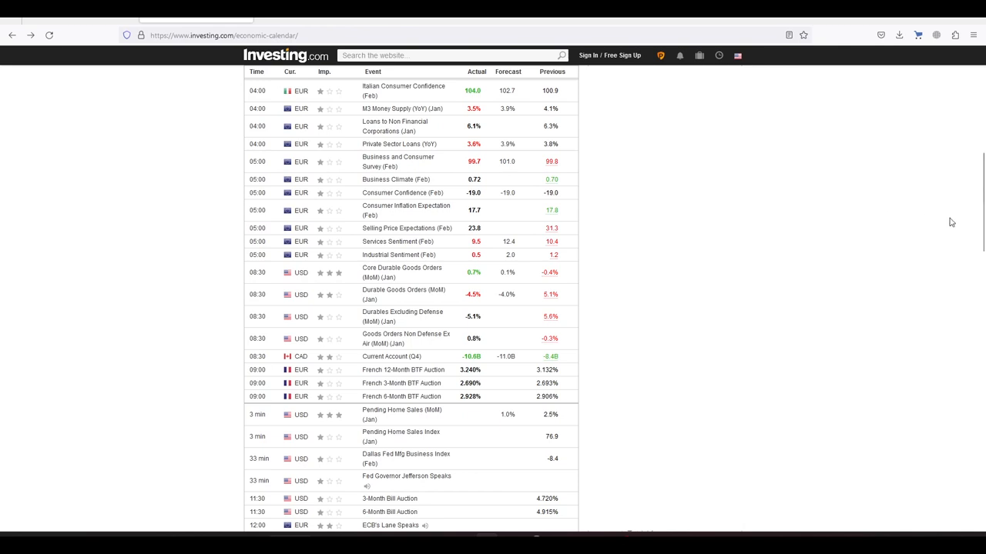
mouse_move(926, 197)
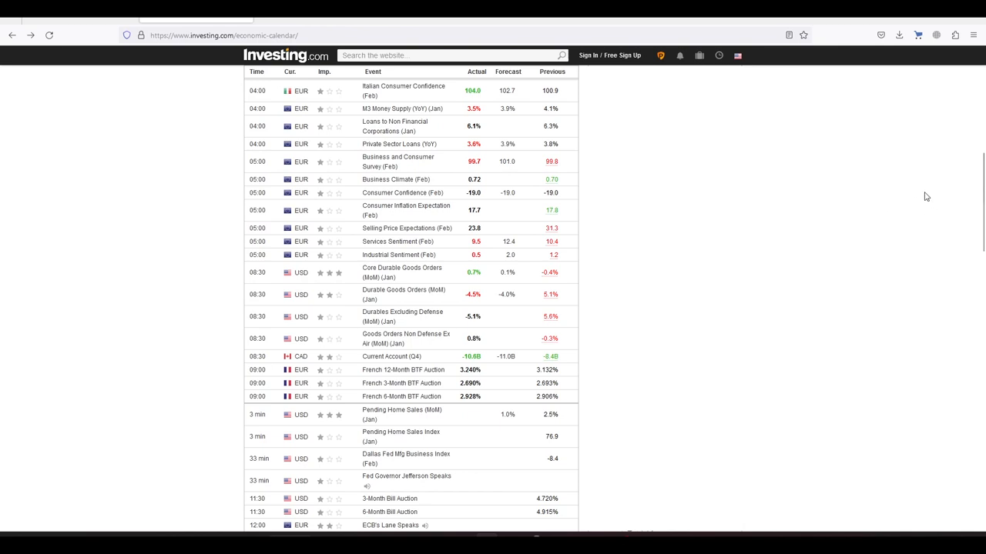
mouse_move(919, 231)
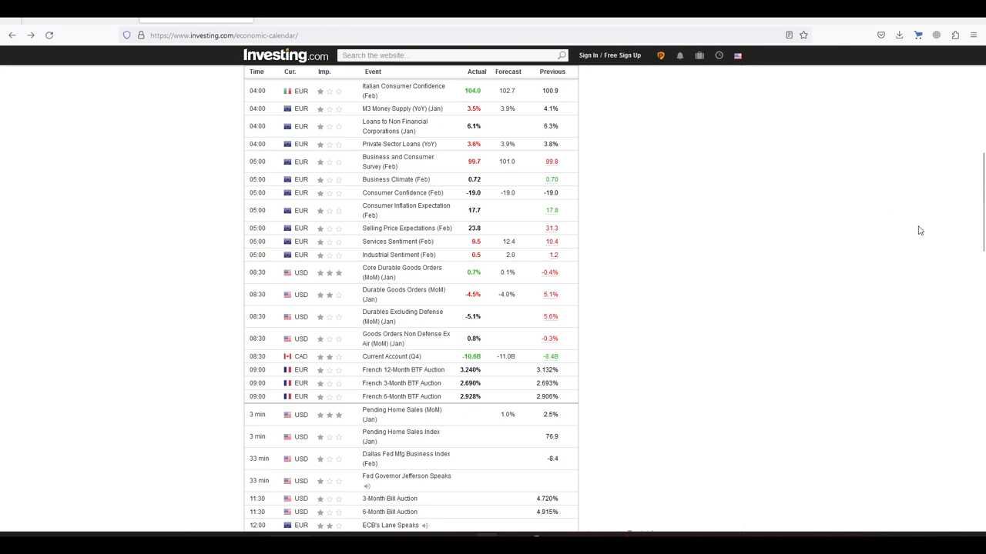
scroll(down, 3)
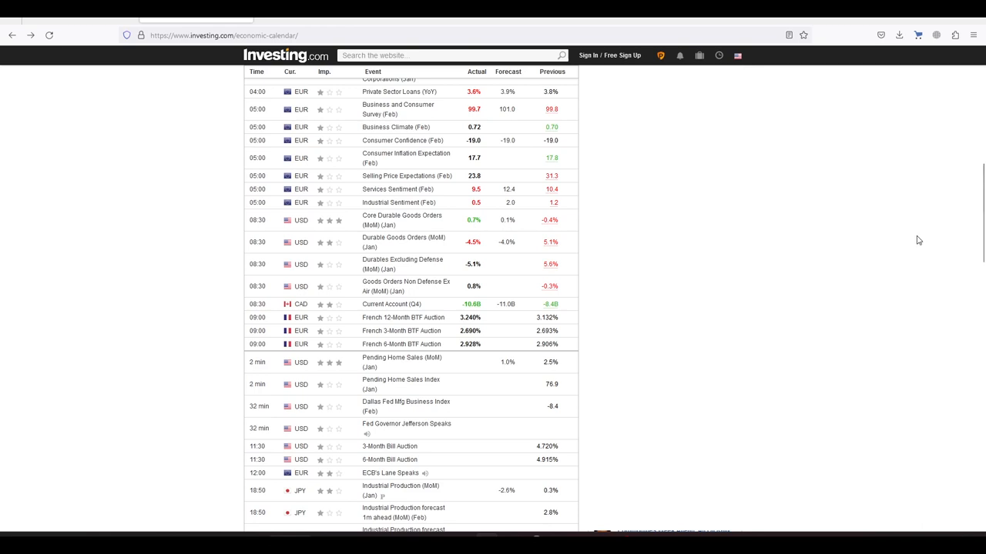
mouse_move(896, 288)
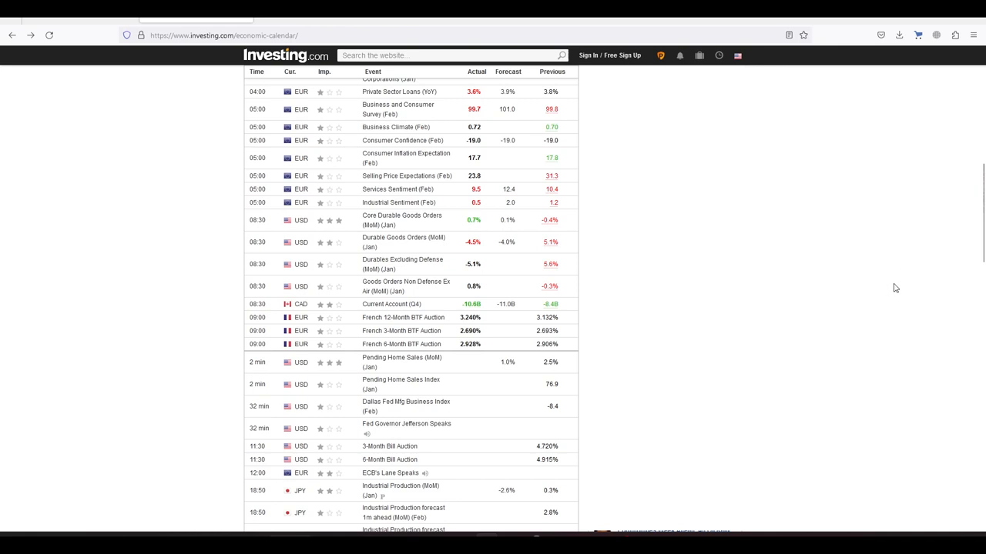
mouse_move(832, 166)
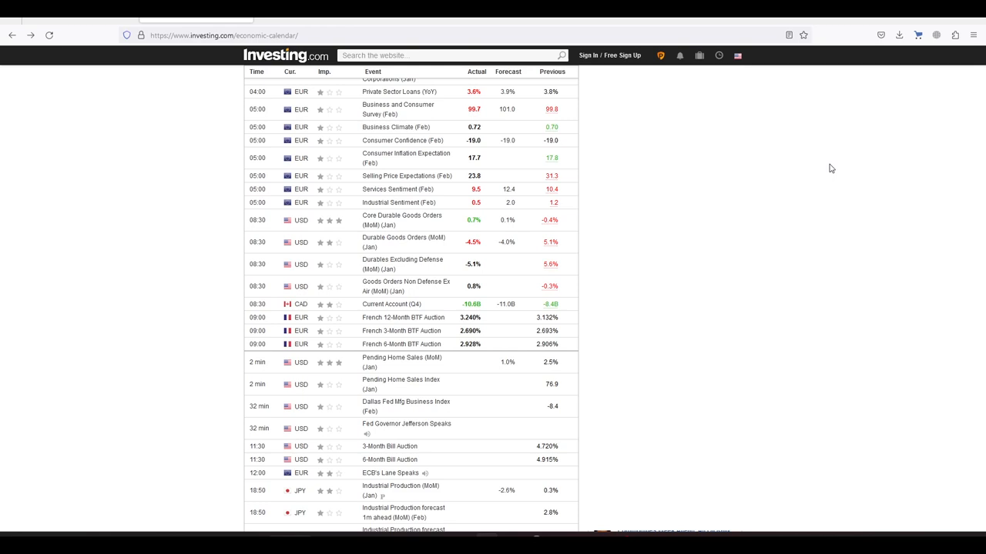
mouse_move(776, 241)
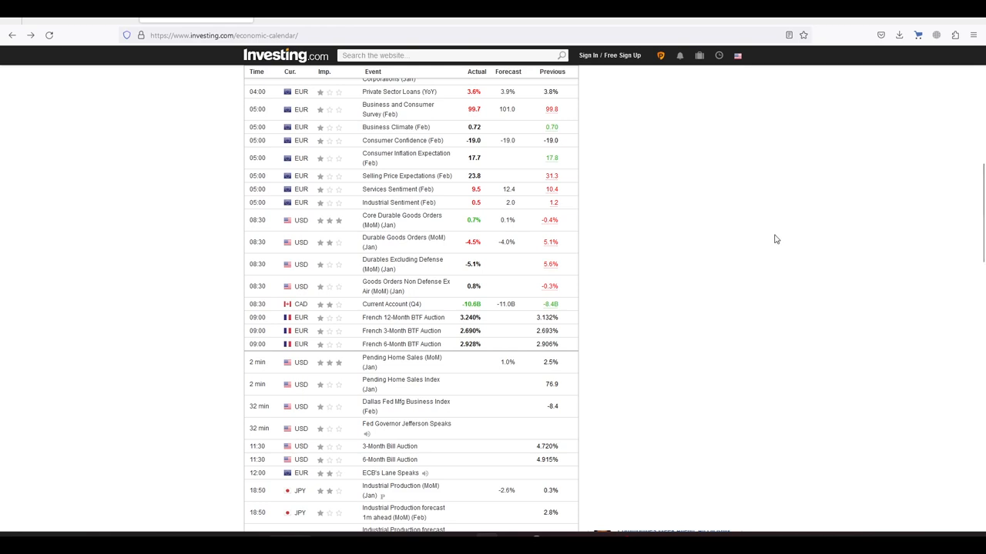
mouse_move(782, 228)
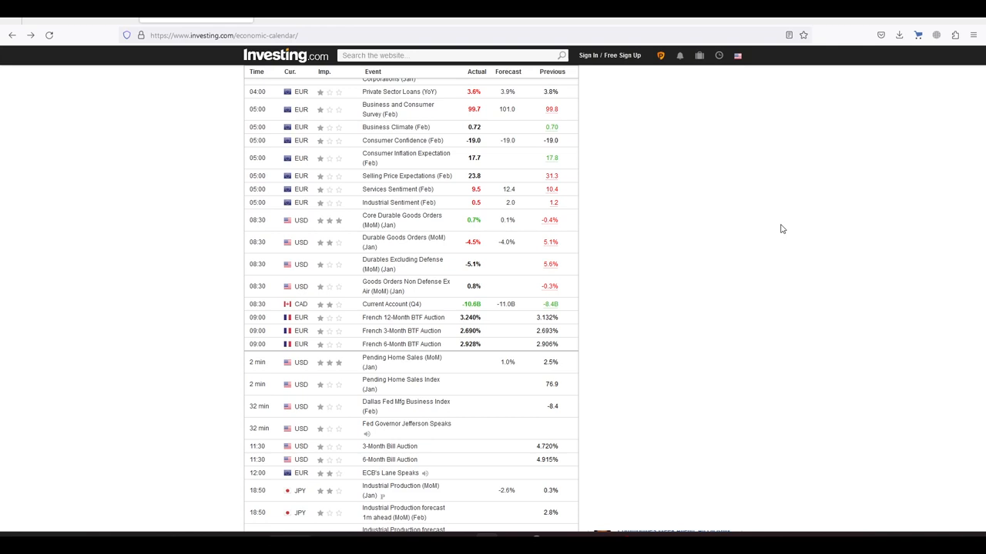
mouse_move(834, 318)
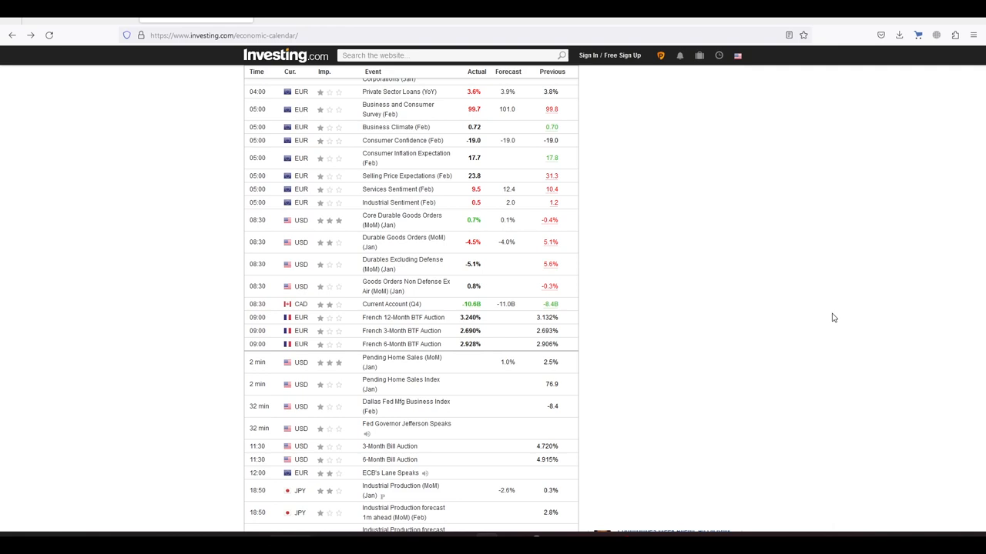
mouse_move(830, 322)
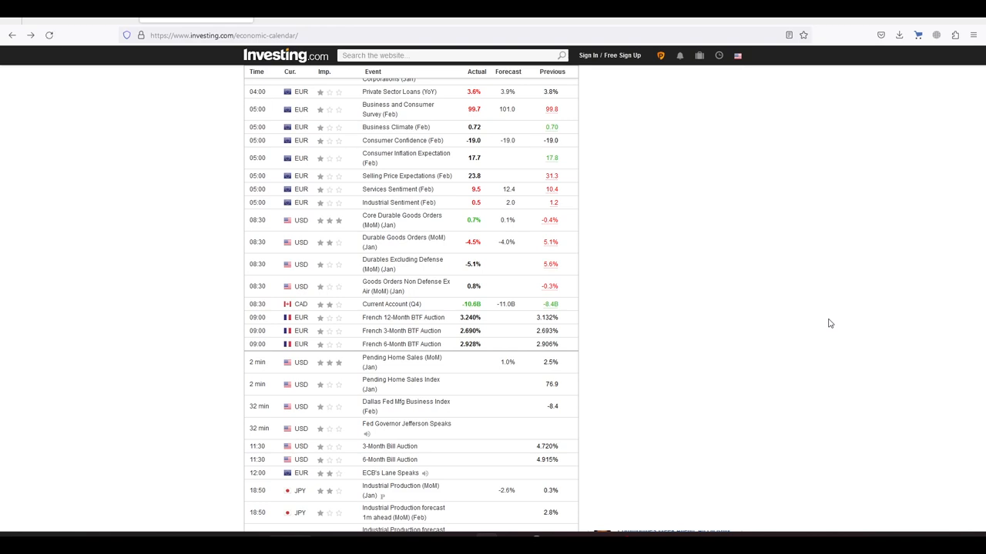
scroll(down, 3)
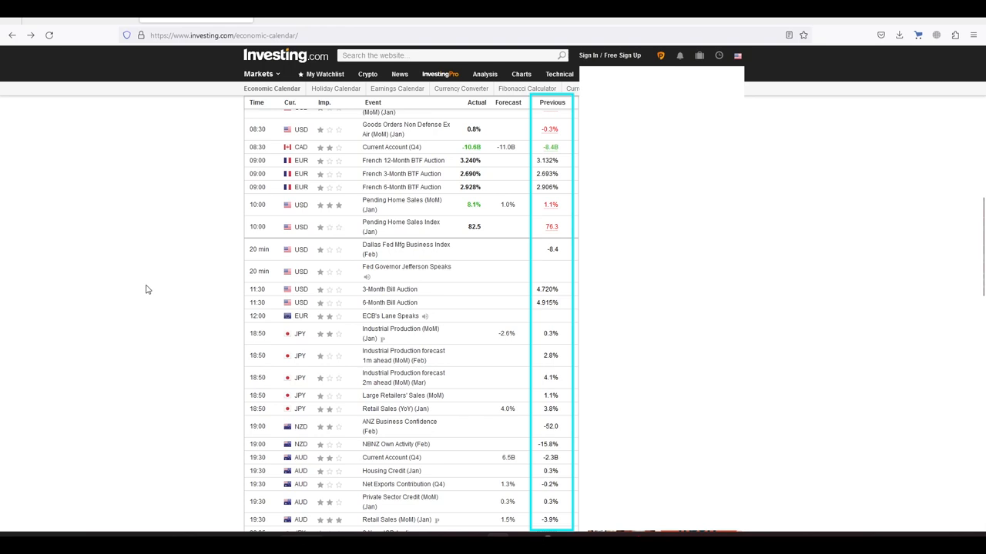
mouse_move(180, 329)
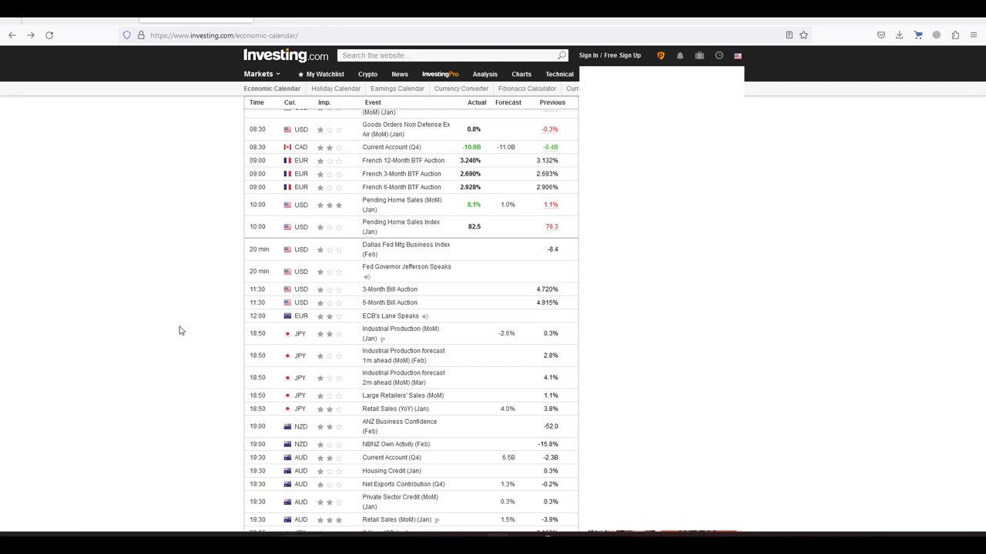
click(476, 102)
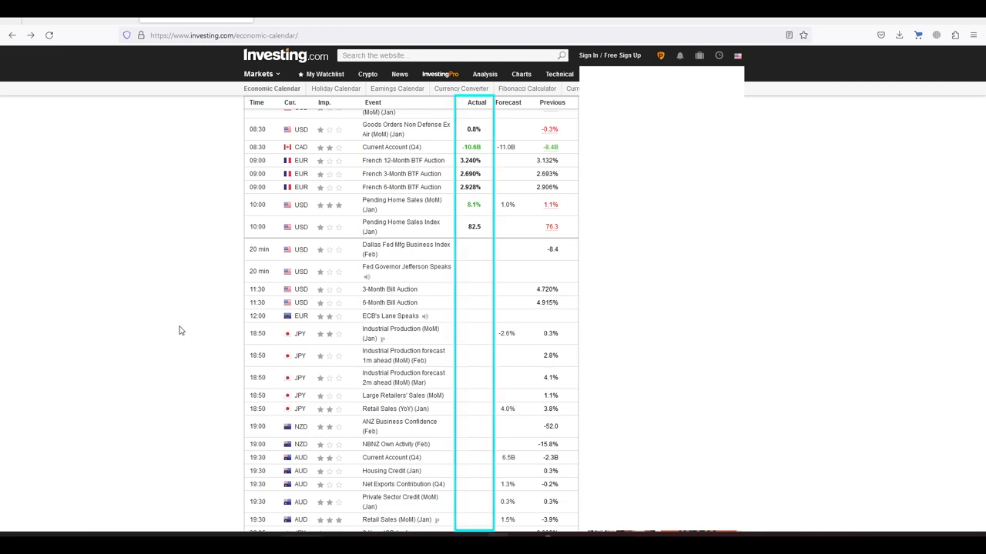